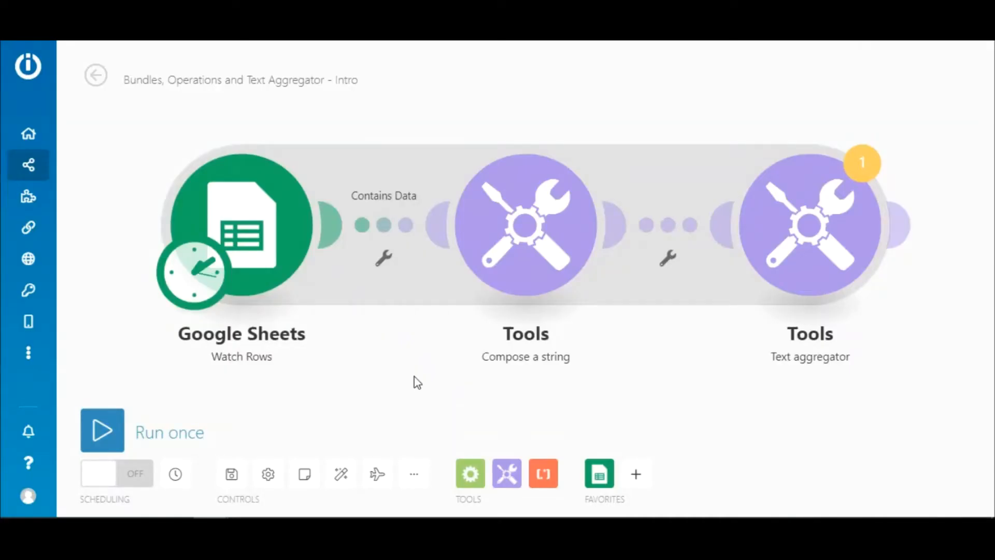
mouse_move(339, 103)
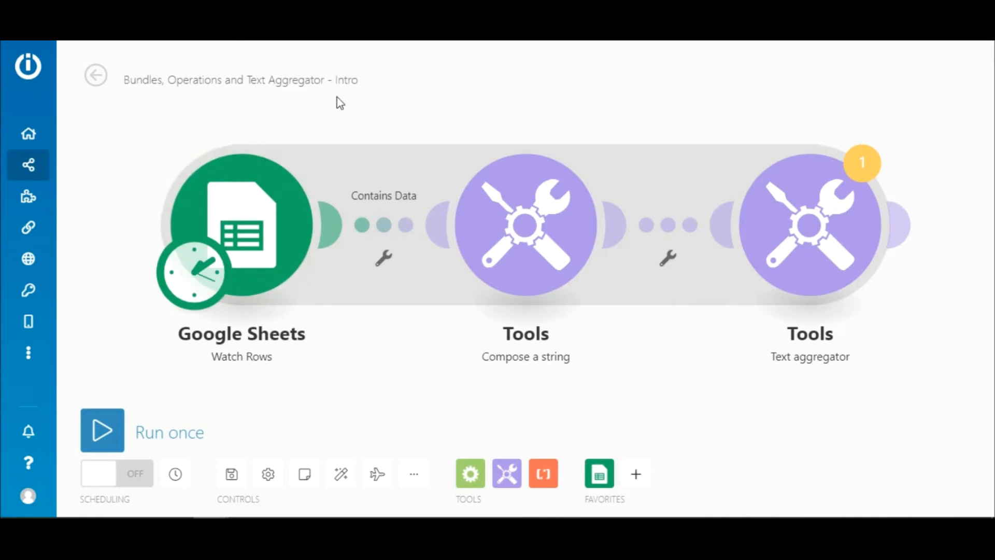
mouse_move(365, 94)
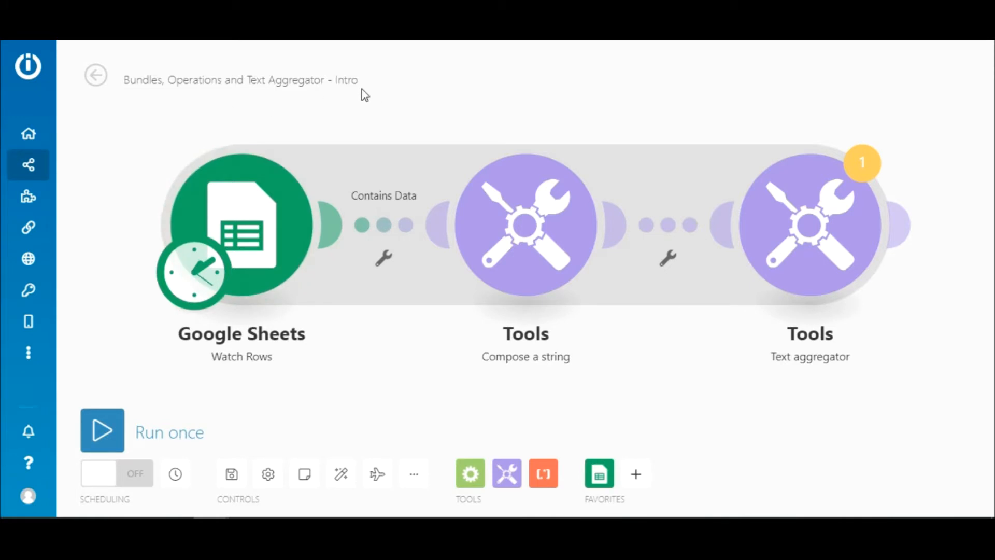
mouse_move(437, 385)
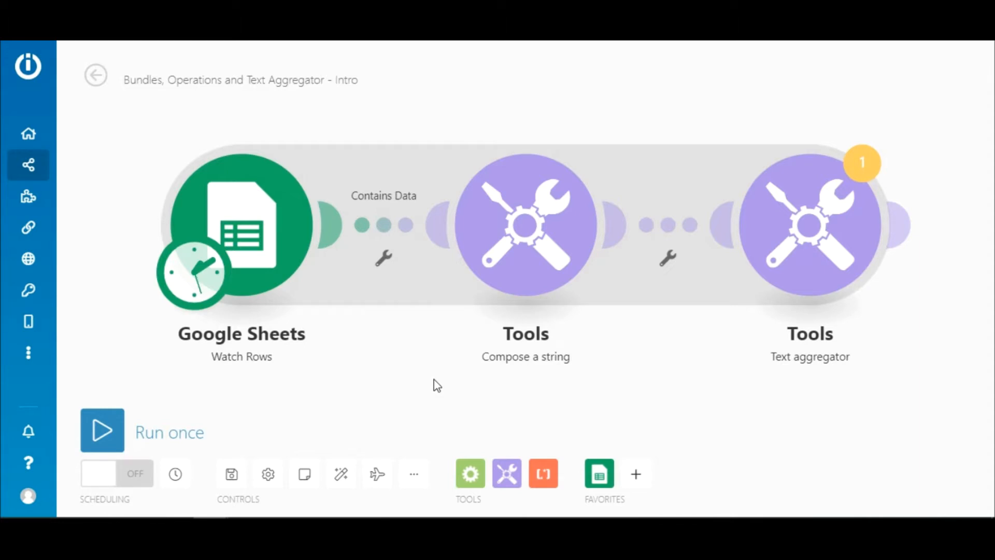
- Inspect the Text aggregator's Group by mapping options, then close its settings with OK
left_click(808, 225)
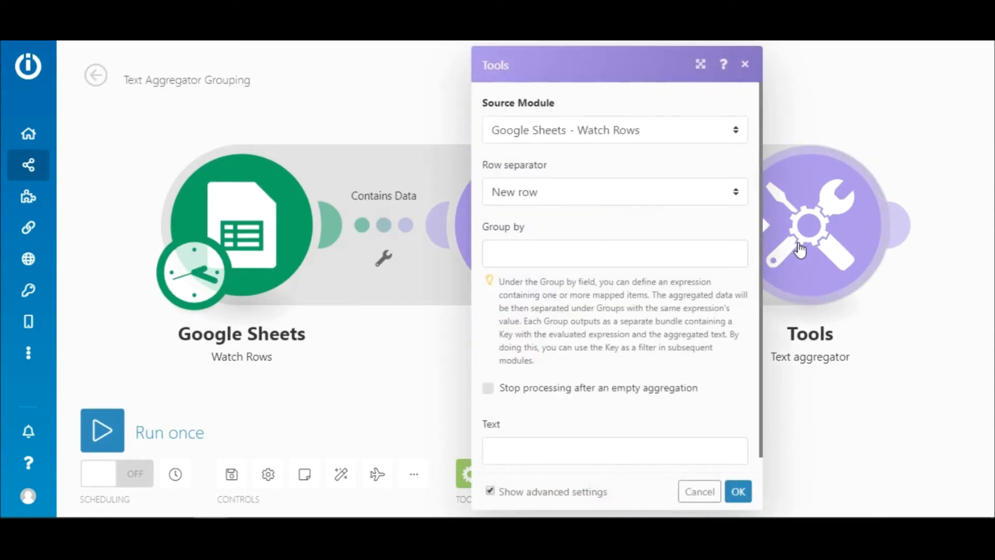
left_click(614, 252)
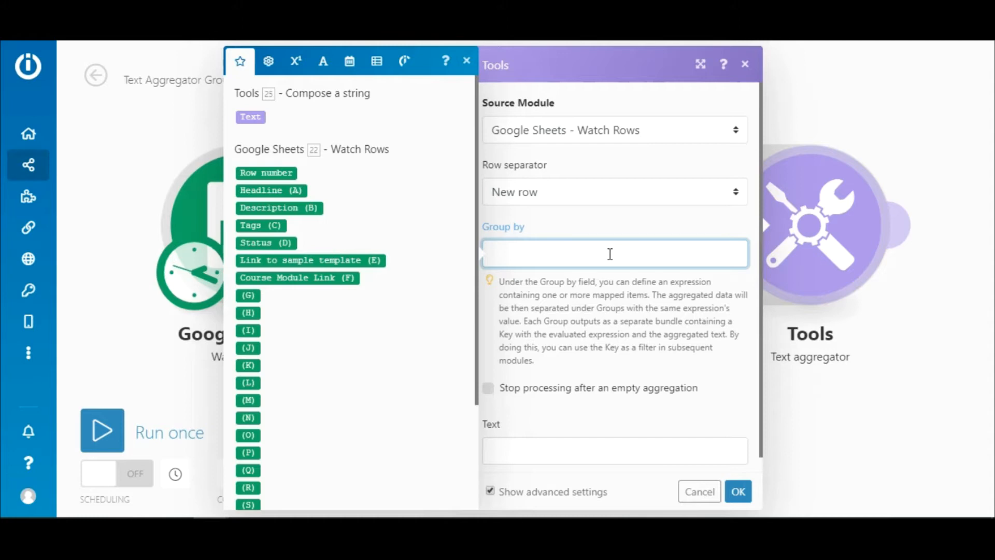
mouse_move(748, 410)
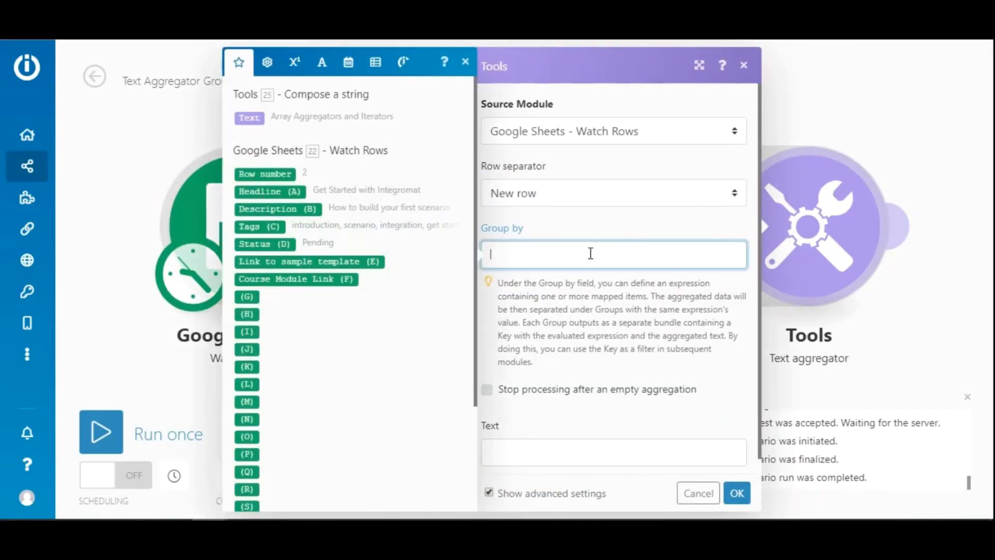
left_click(265, 173)
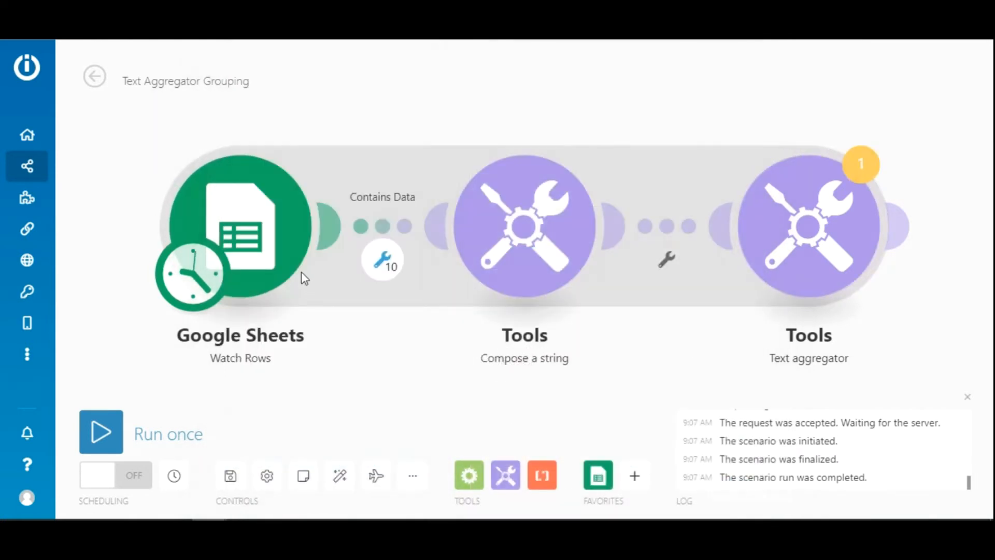
- Set the Google Sheets start point, run once, and browse the aggregator's ten keyed output bundles
left_click(99, 432)
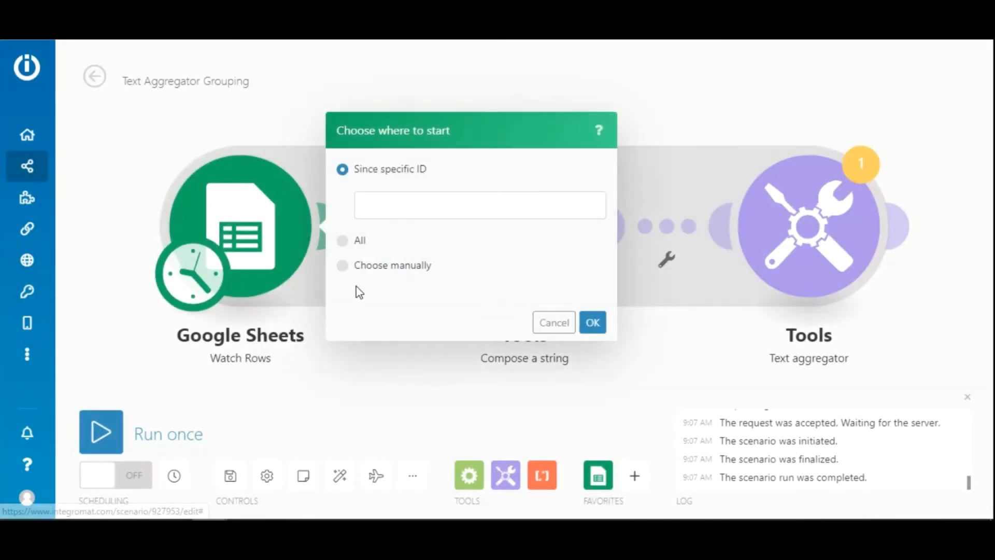
left_click(591, 322)
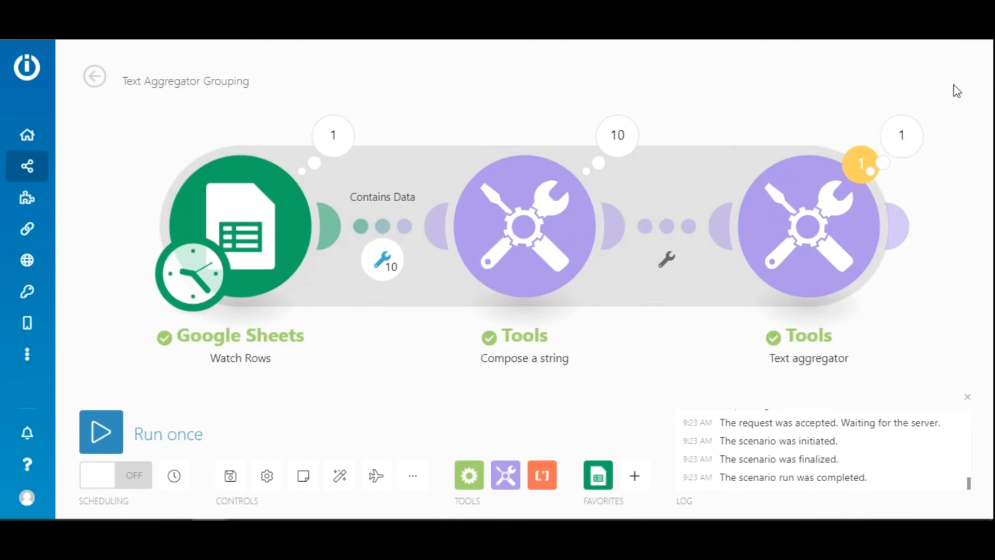
left_click(861, 164)
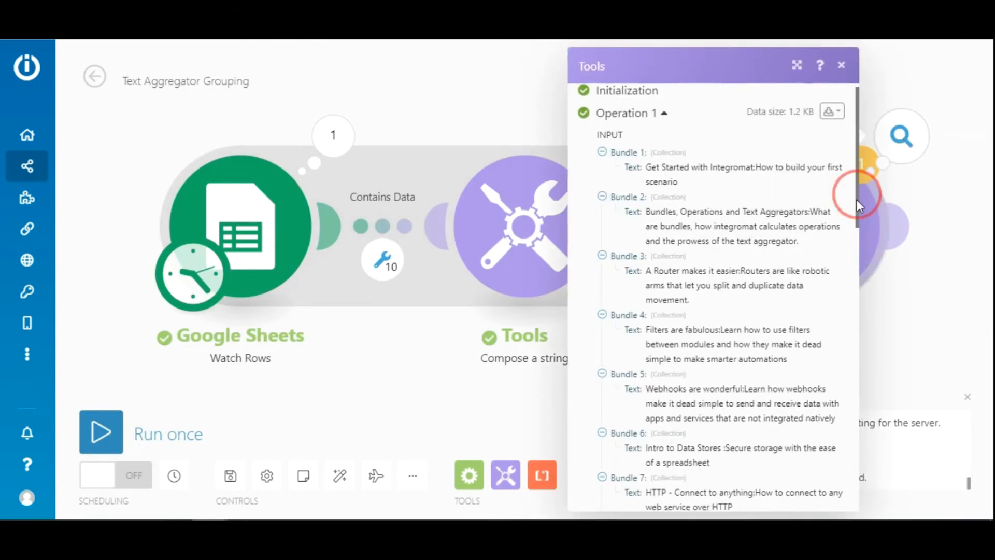
scroll("down", 3)
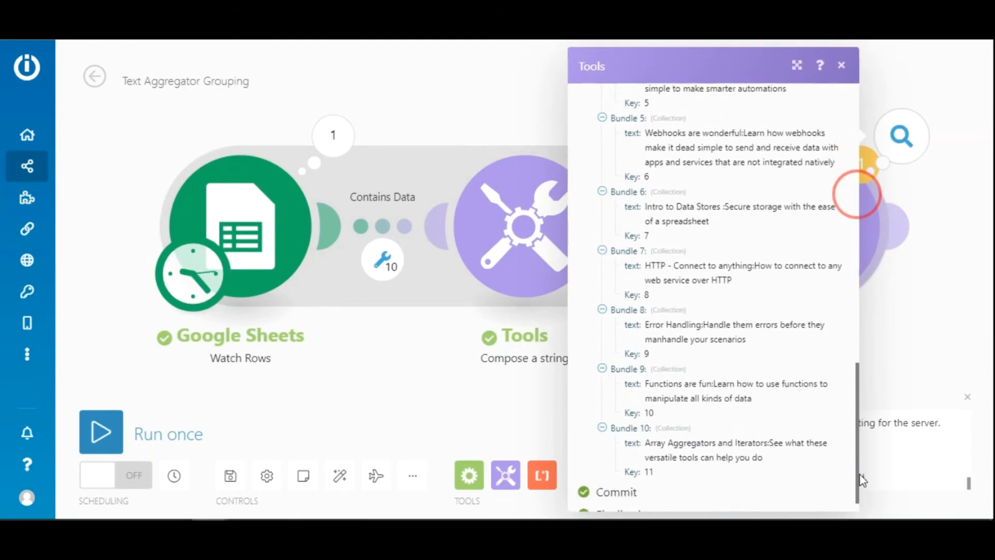
scroll("down", 3)
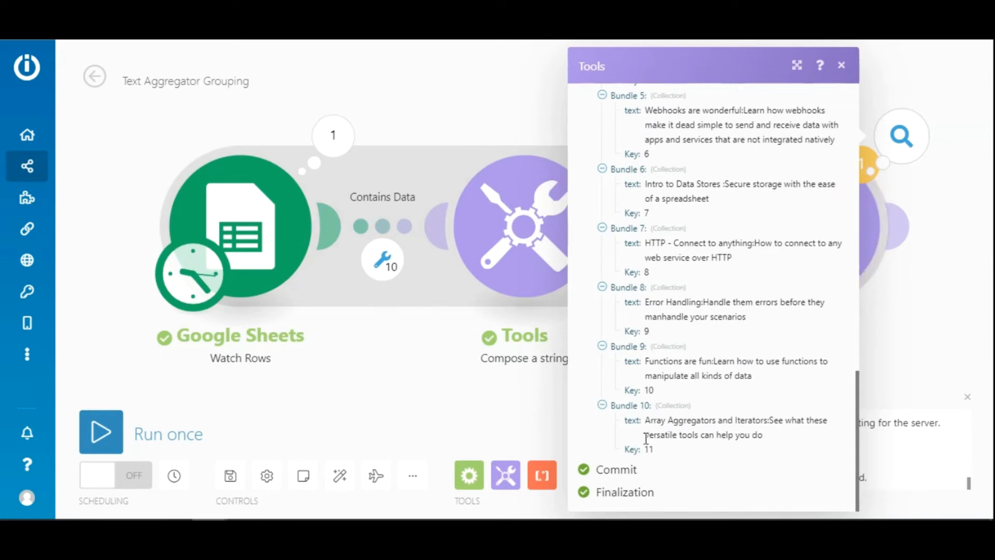
mouse_move(690, 422)
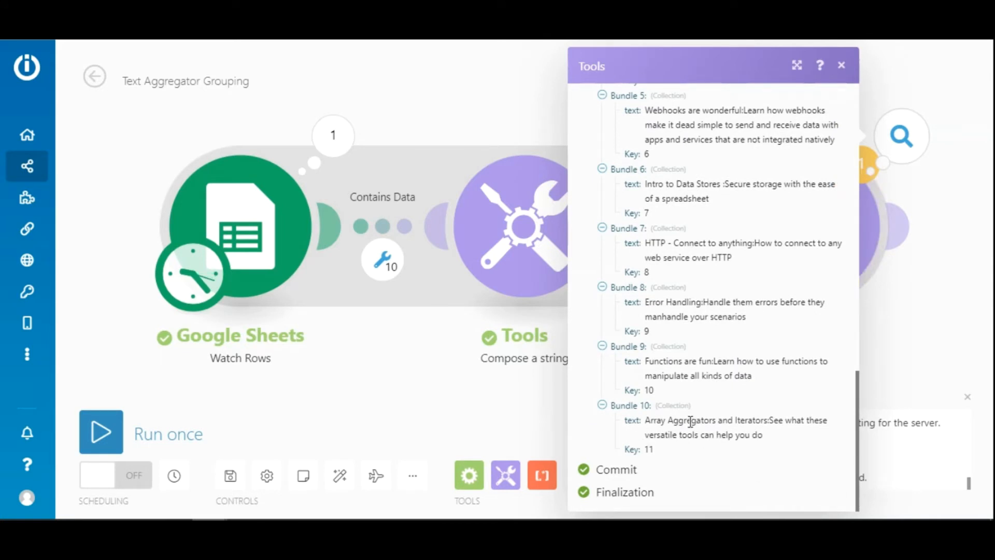
left_click(842, 65)
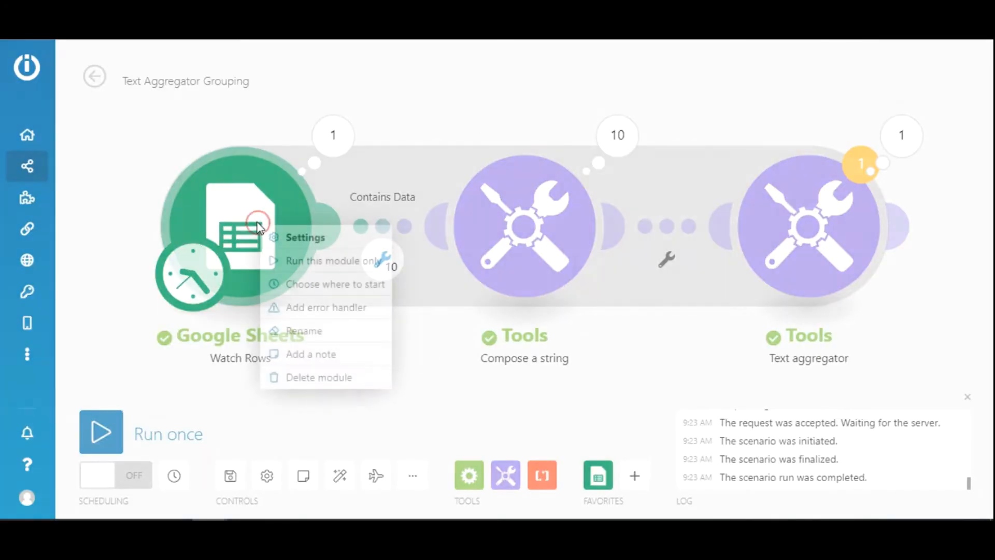
- Rerun reading all rows and scroll the aggregator output to Bundle 2, keyed Done
left_click(334, 283)
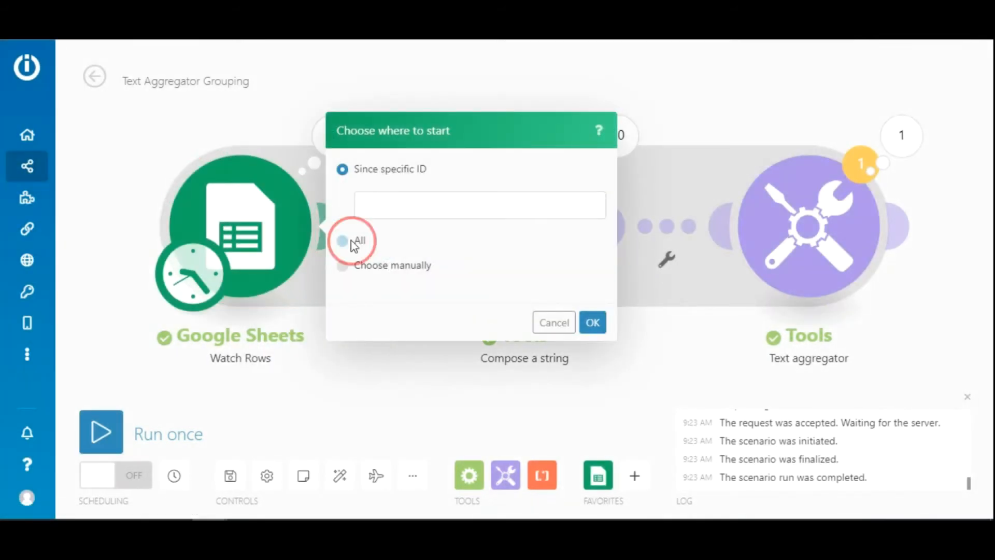
left_click(591, 322)
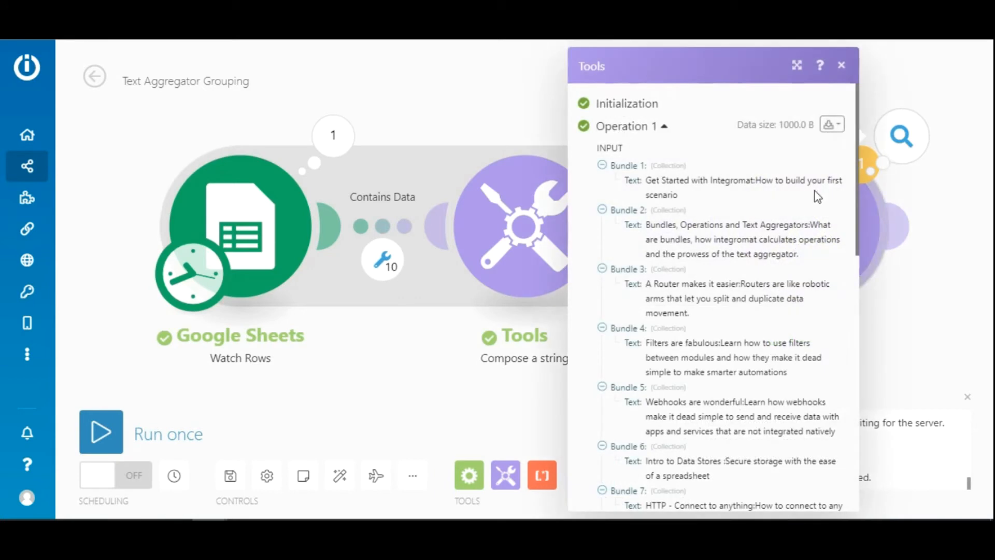
scroll("down", 3)
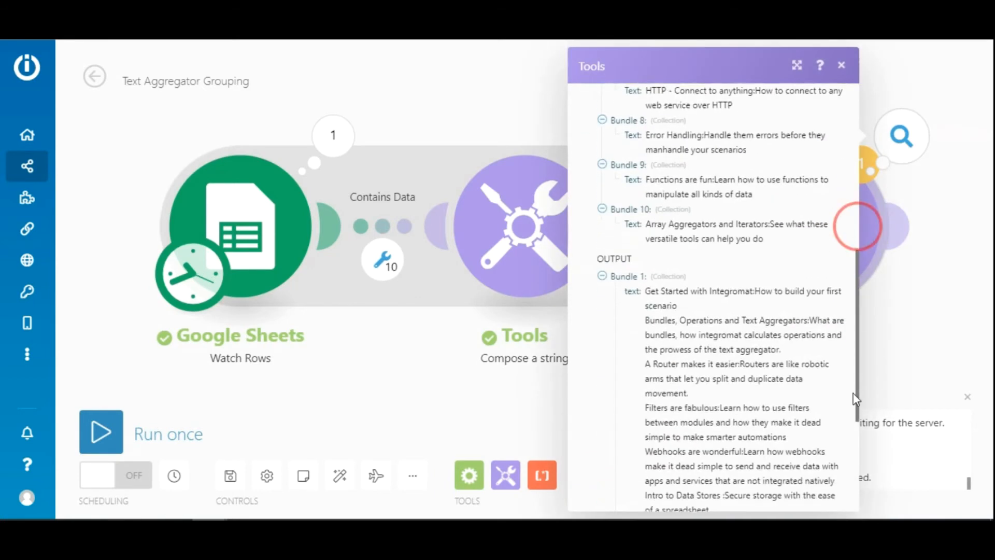
scroll("down", 3)
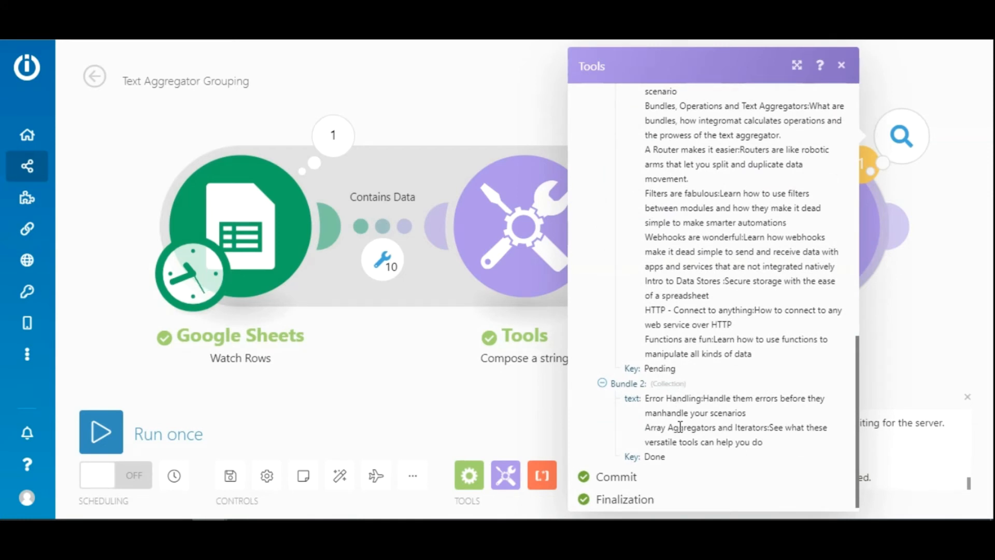
mouse_move(709, 465)
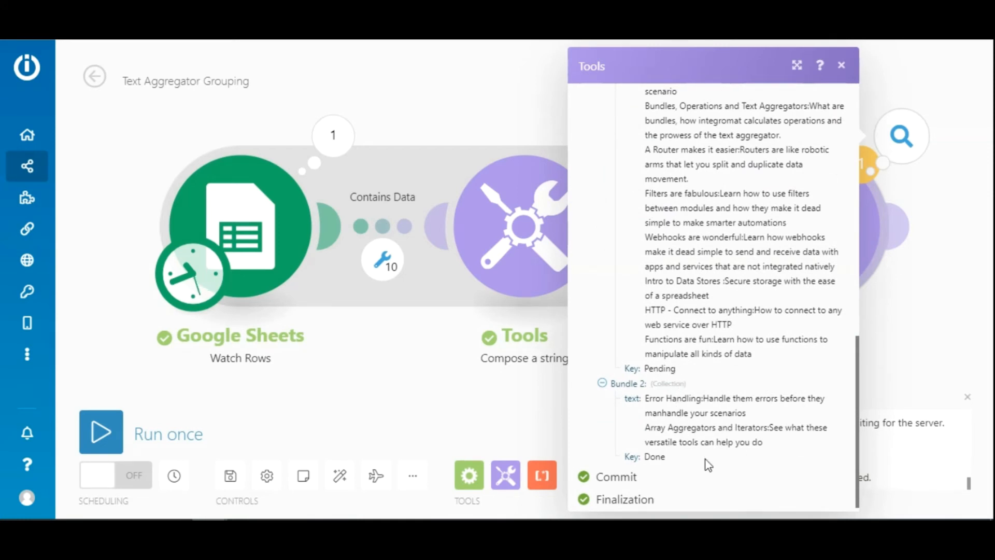
mouse_move(675, 461)
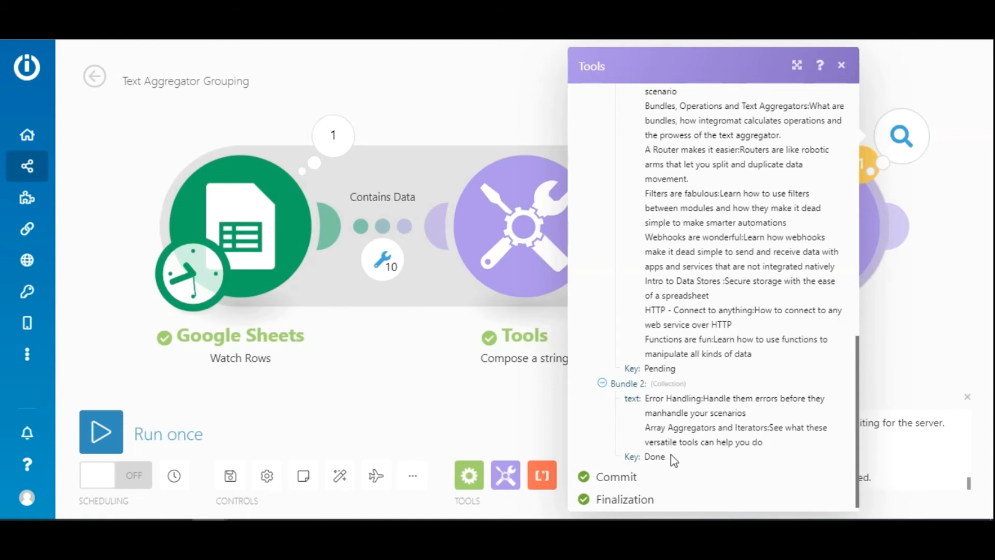
mouse_move(710, 460)
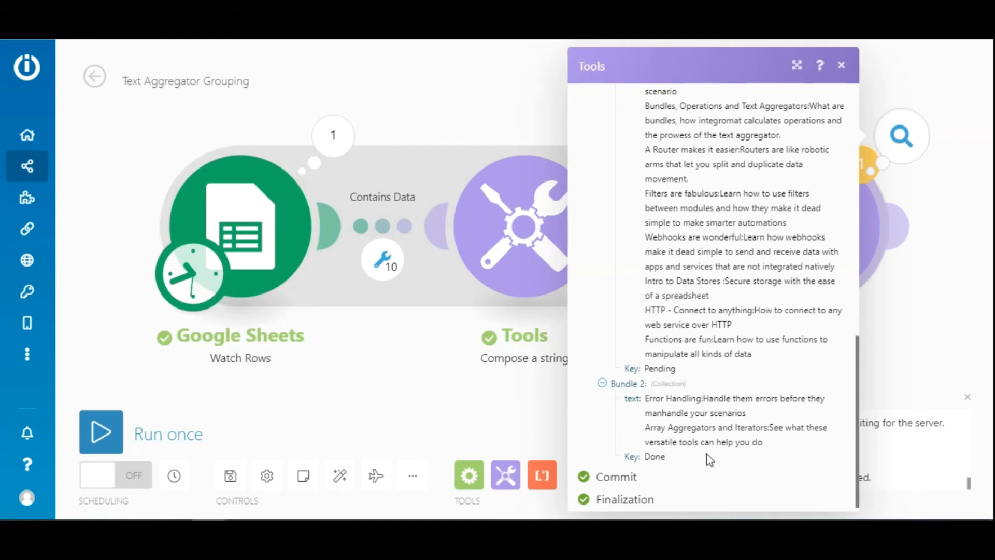
- Add a Set variable module after the aggregator and confirm its variable name
left_click(842, 65)
type("De")
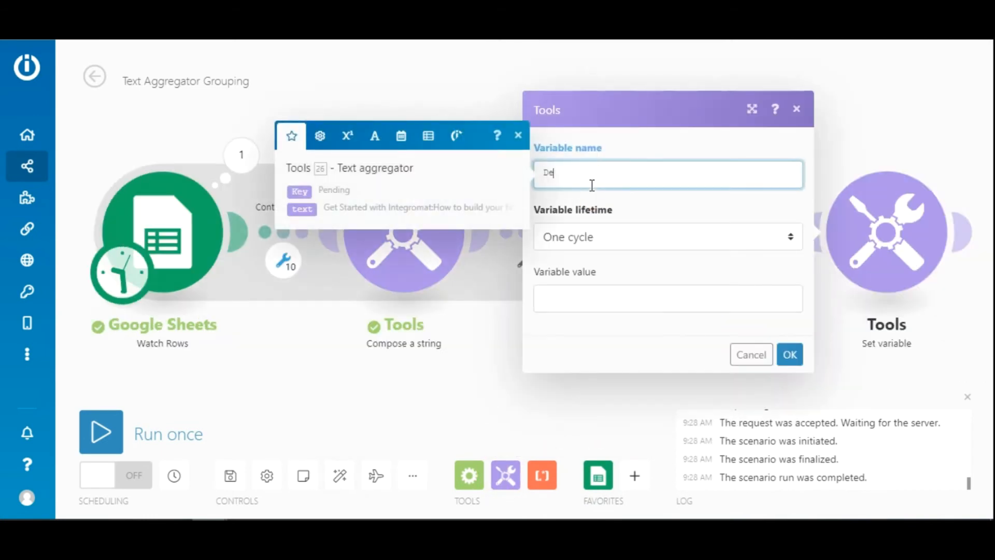
left_click(667, 299)
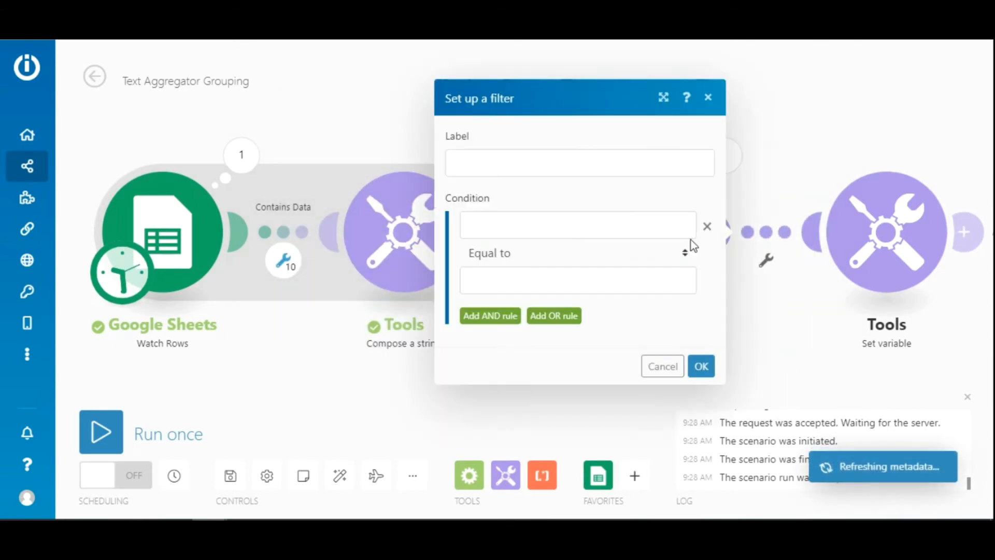
- Add a filter condition: Key contains 'Done' (case insensitive)
left_click(577, 225)
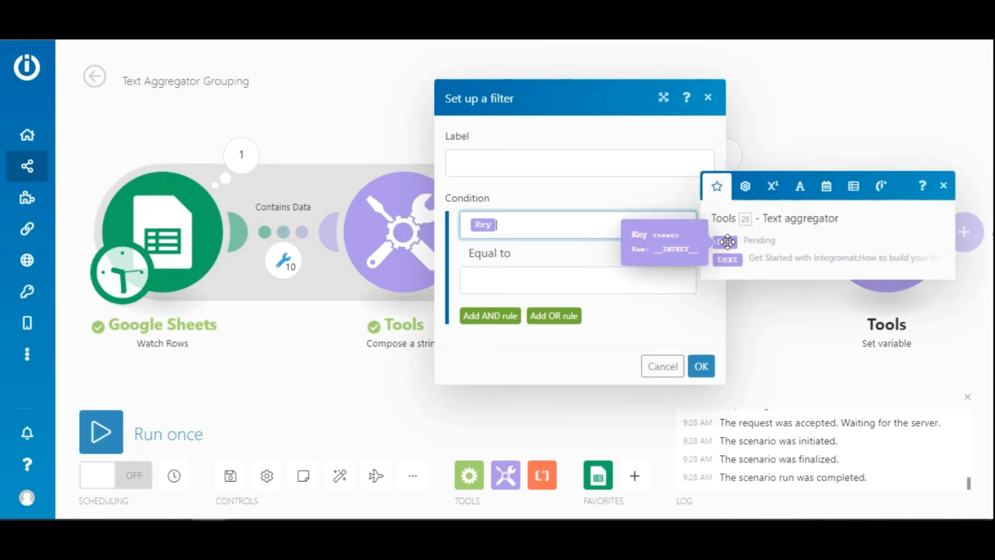
left_click(577, 280)
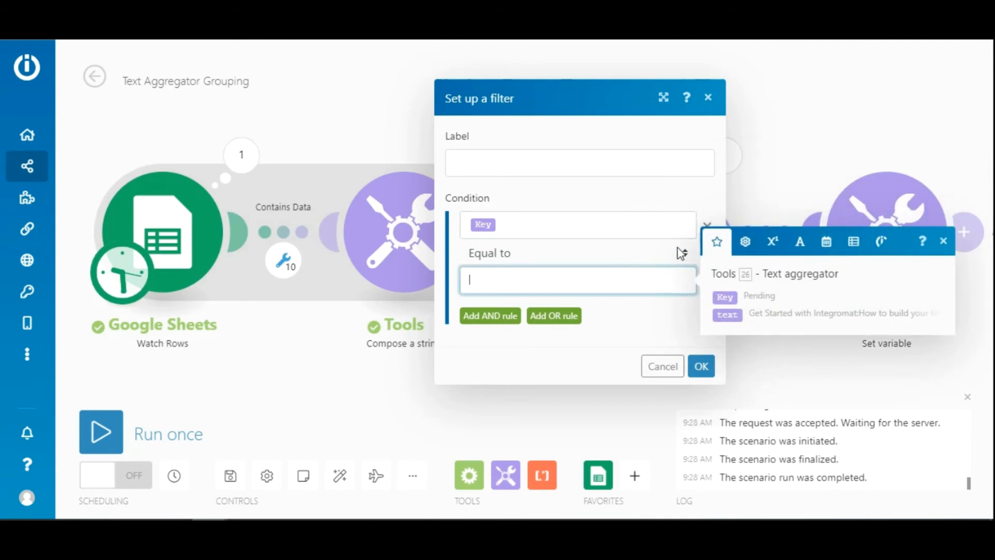
left_click(574, 253)
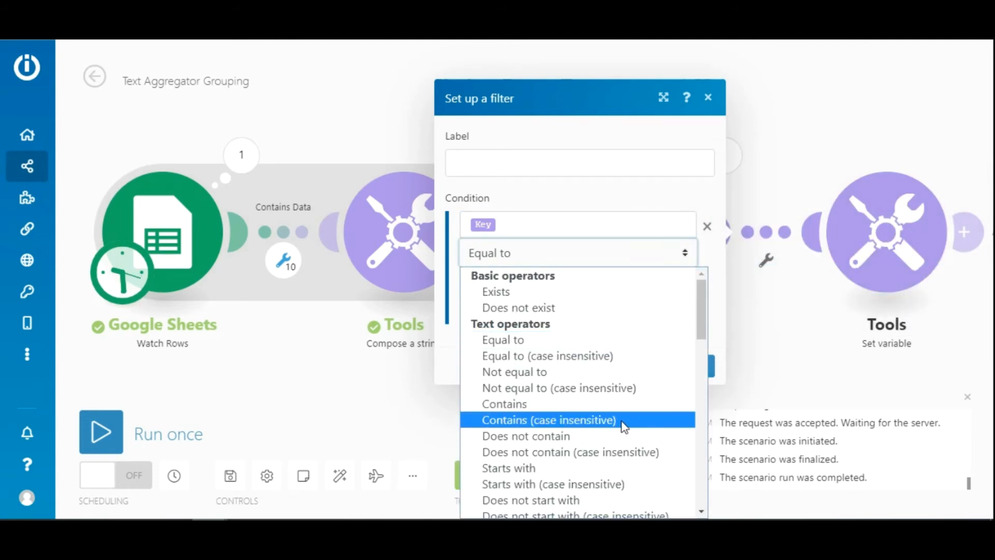
left_click(549, 419)
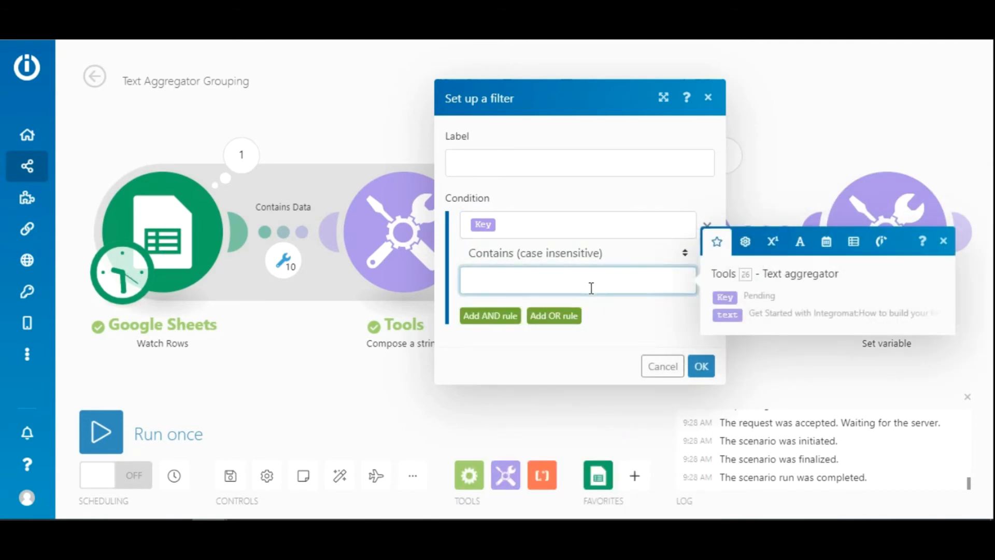
type("Done")
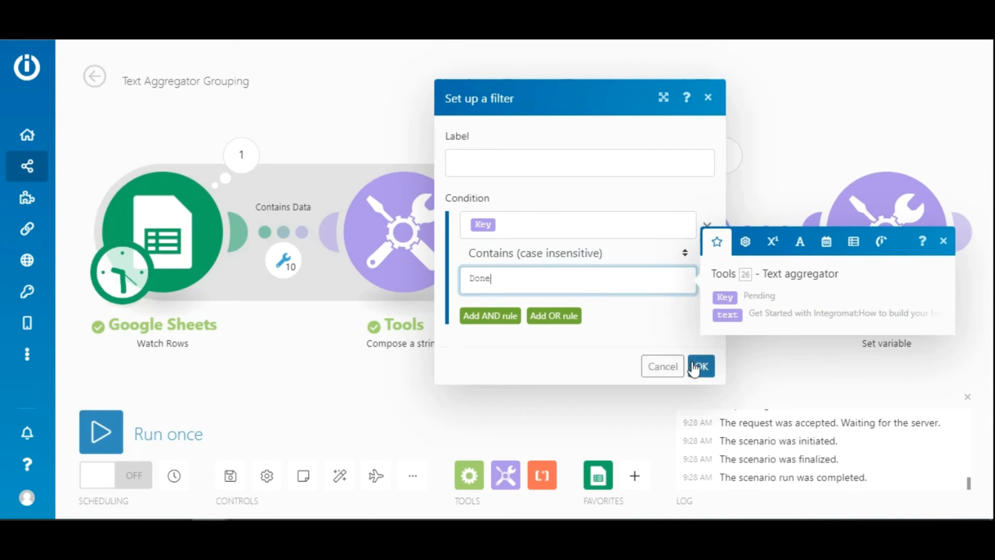
left_click(700, 366)
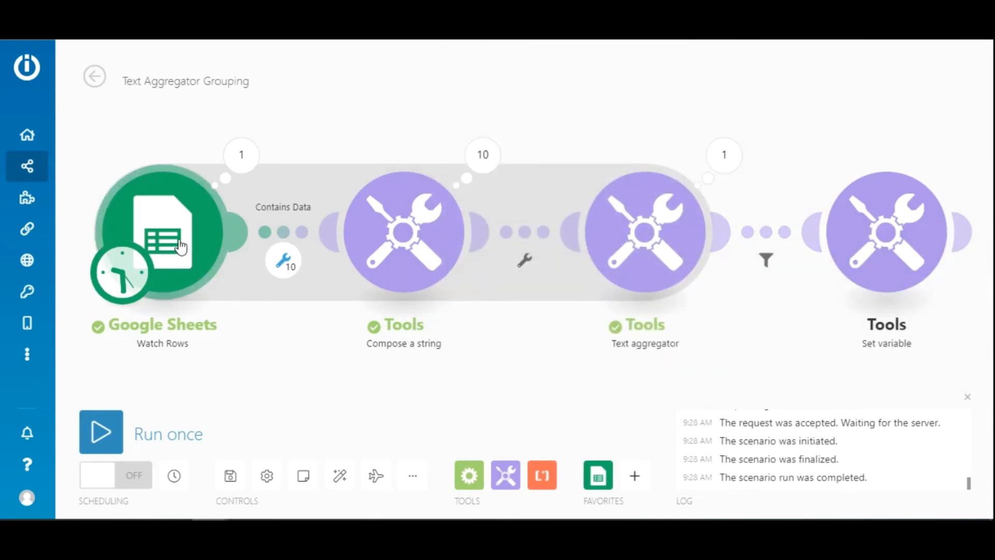
- Rerun over all rows and check that Set variable received only the Done bundle
right_click(162, 232)
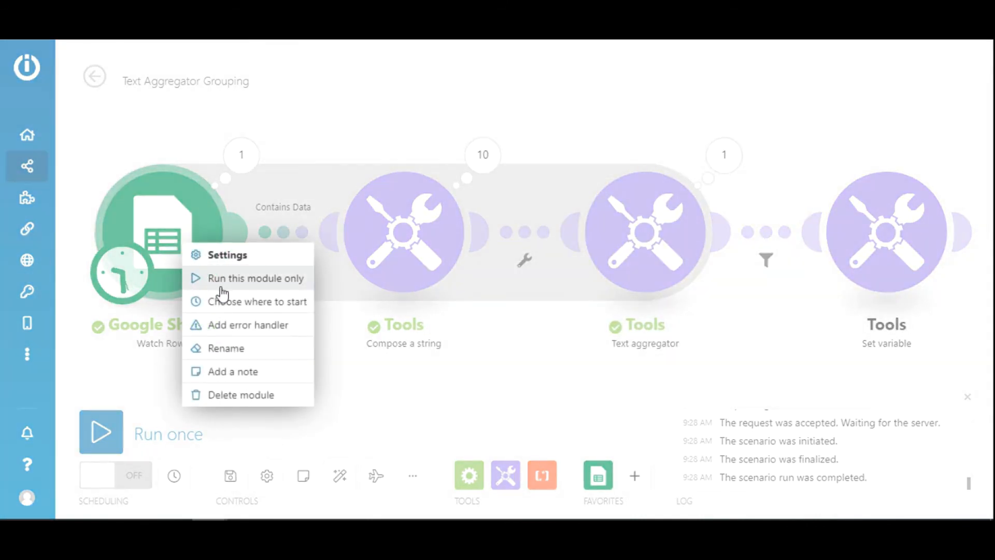
left_click(257, 302)
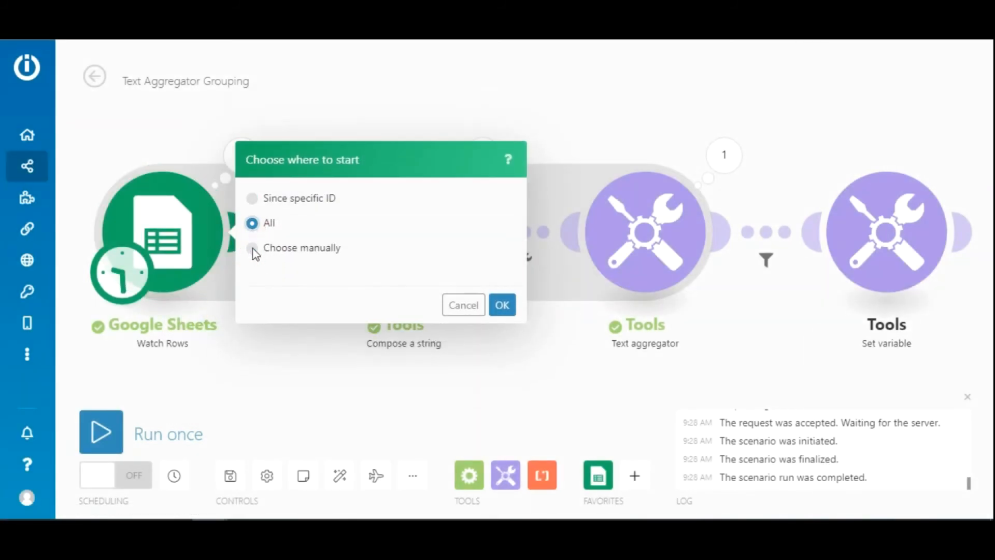
left_click(501, 304)
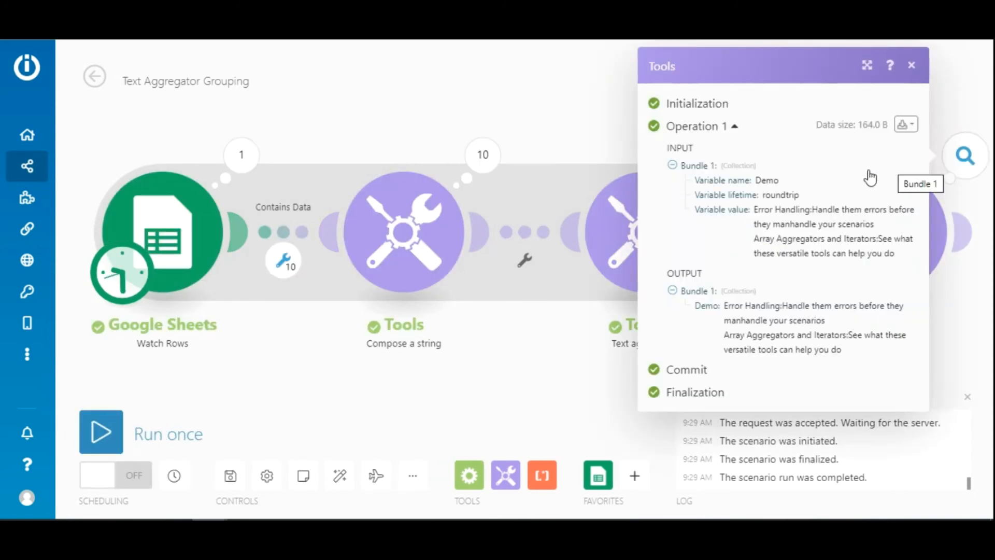
mouse_move(682, 273)
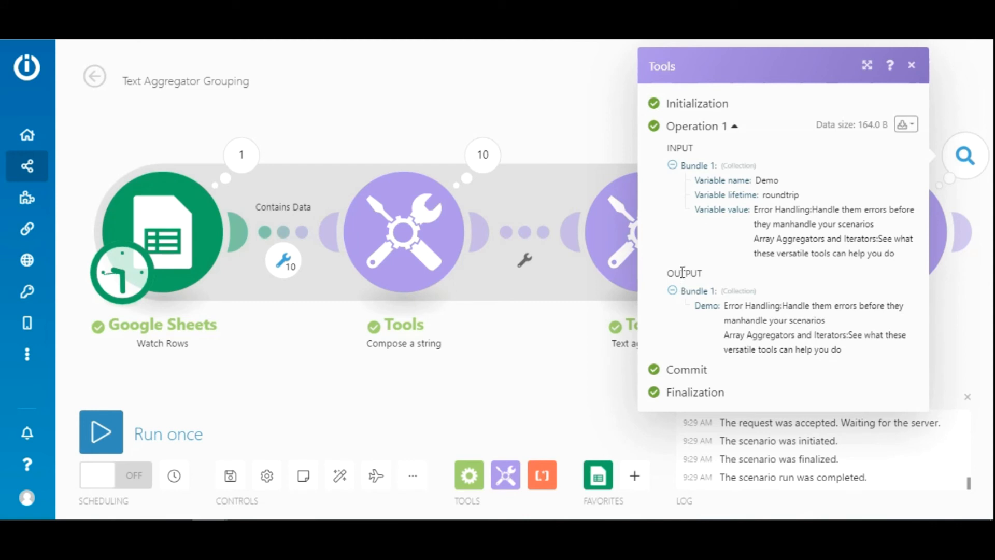
mouse_move(693, 310)
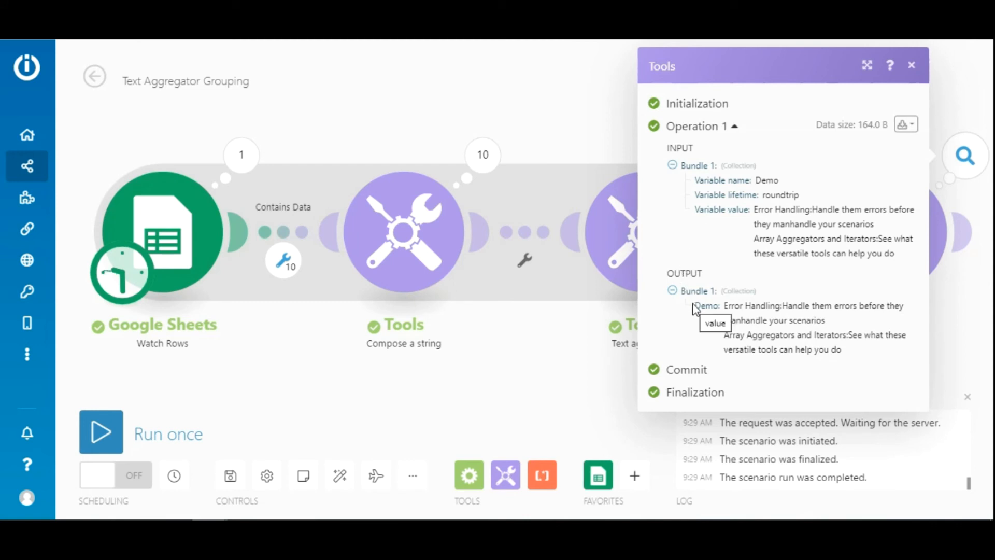
mouse_move(729, 344)
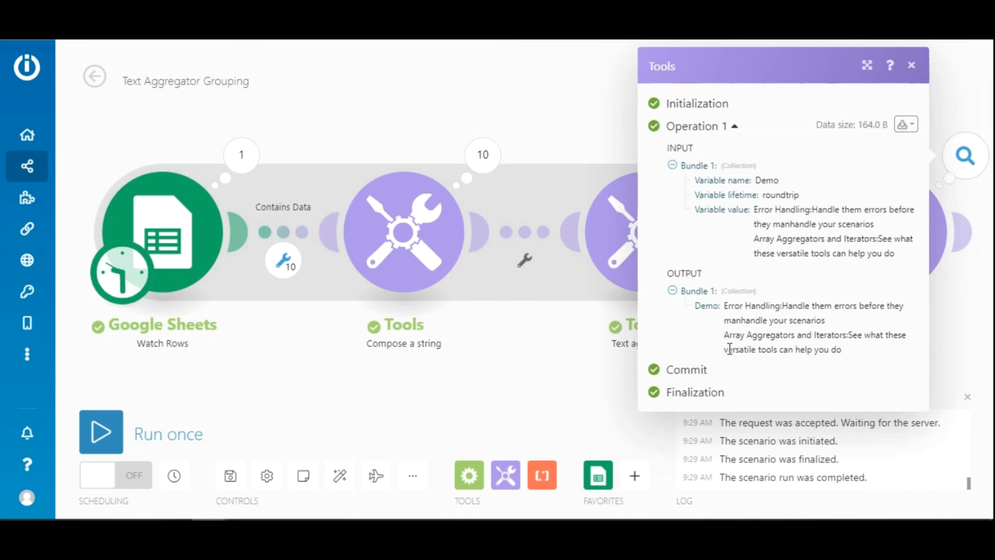
mouse_move(941, 340)
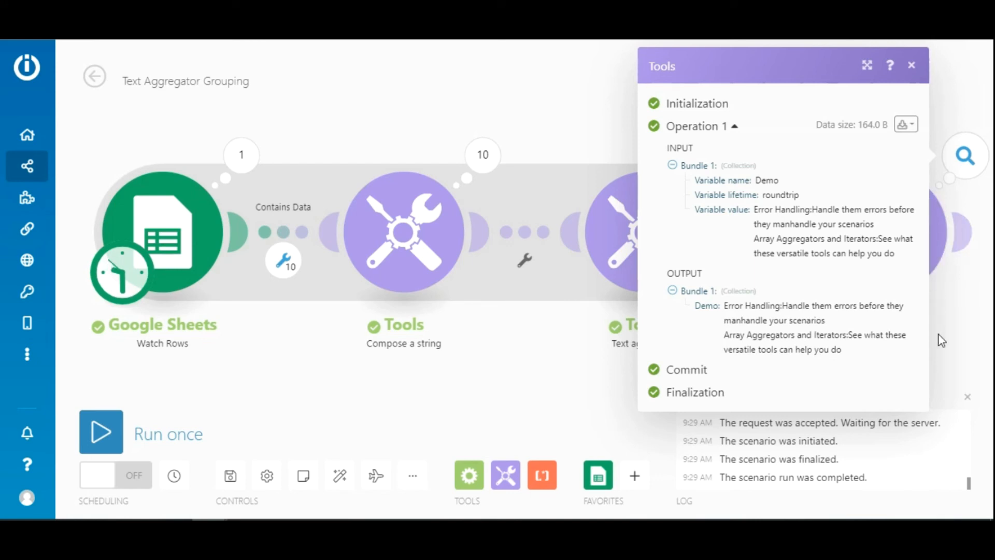
left_click(911, 64)
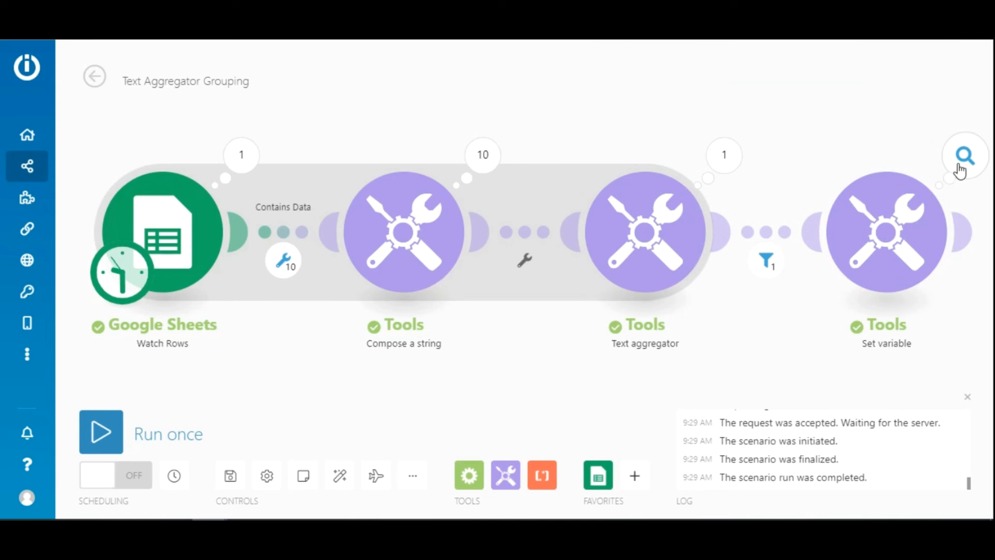
mouse_move(708, 375)
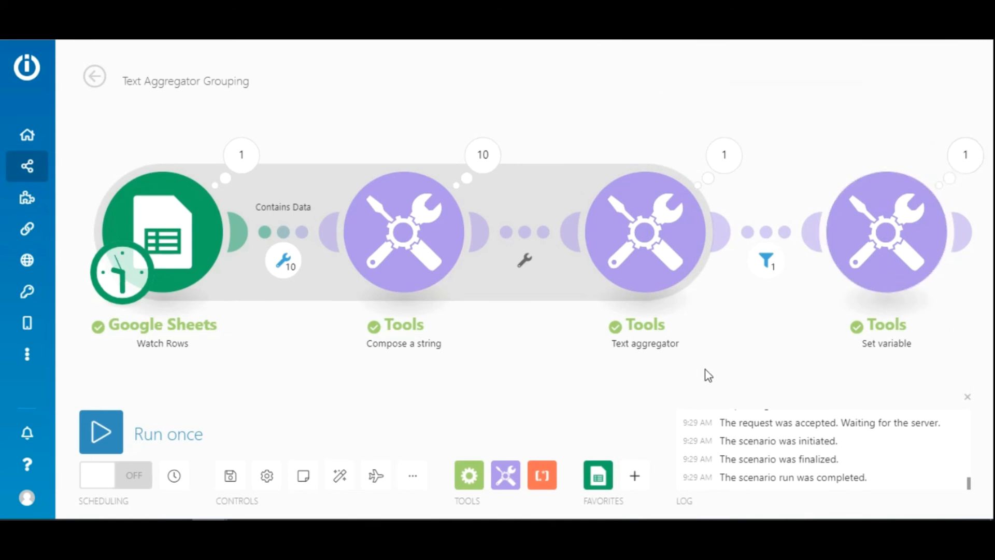